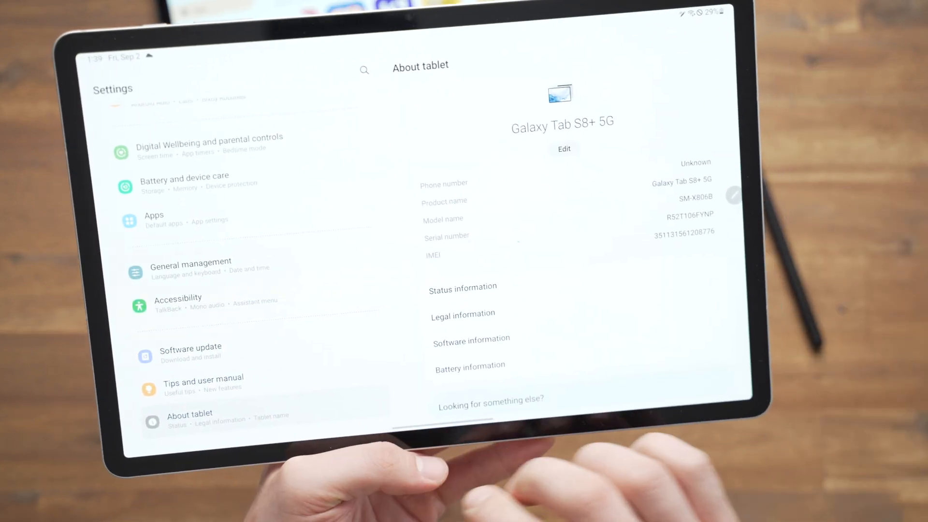
Step: Show the About tablet details for the Galaxy Tab S8+ 5G
click(471, 339)
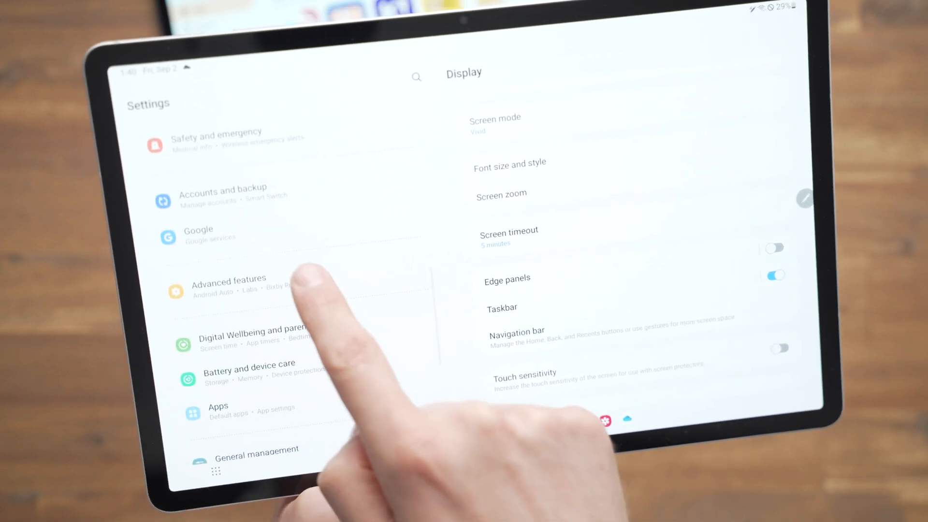
Step: Enable Swipe for pop-up view and Swipe for split screen under Advanced features > Labs
click(229, 285)
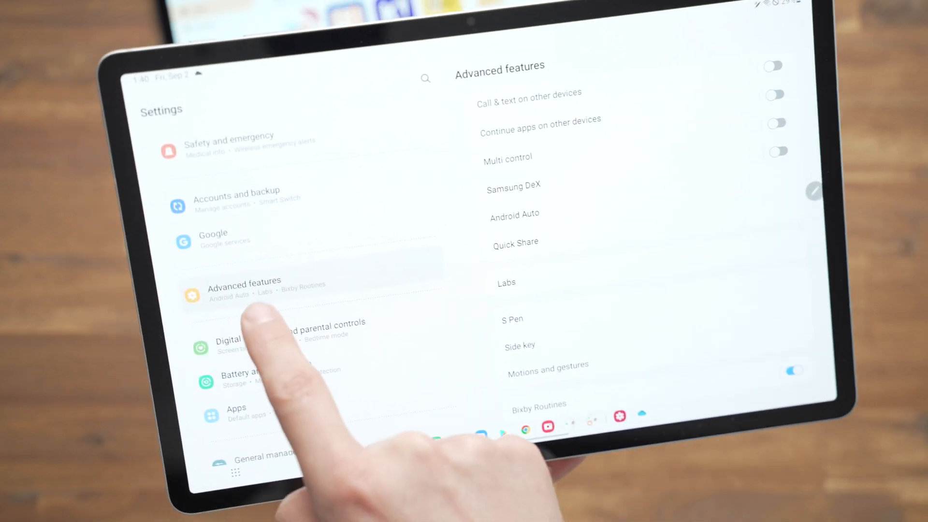
click(506, 282)
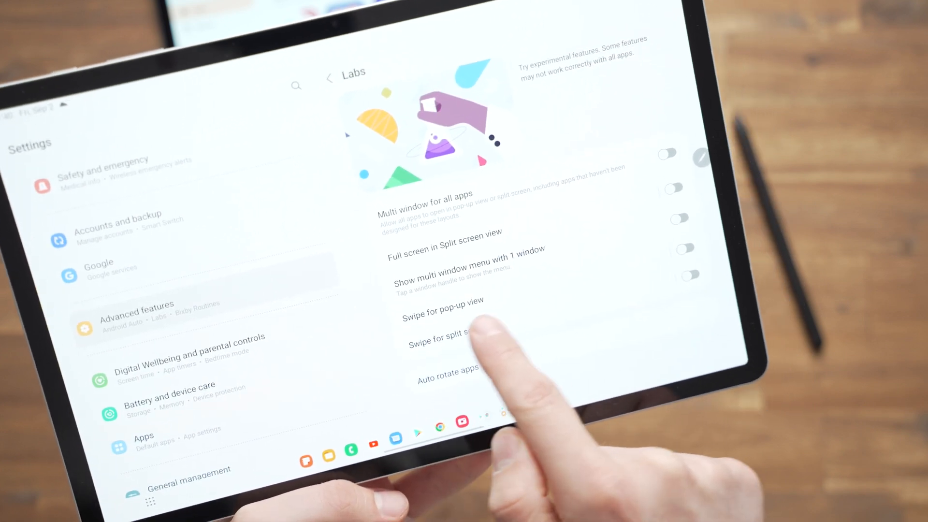
click(684, 249)
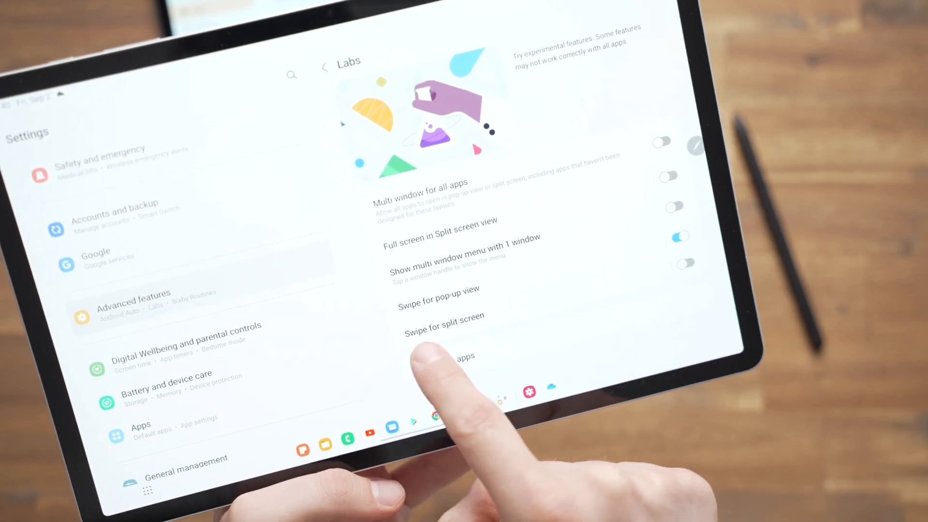
click(686, 263)
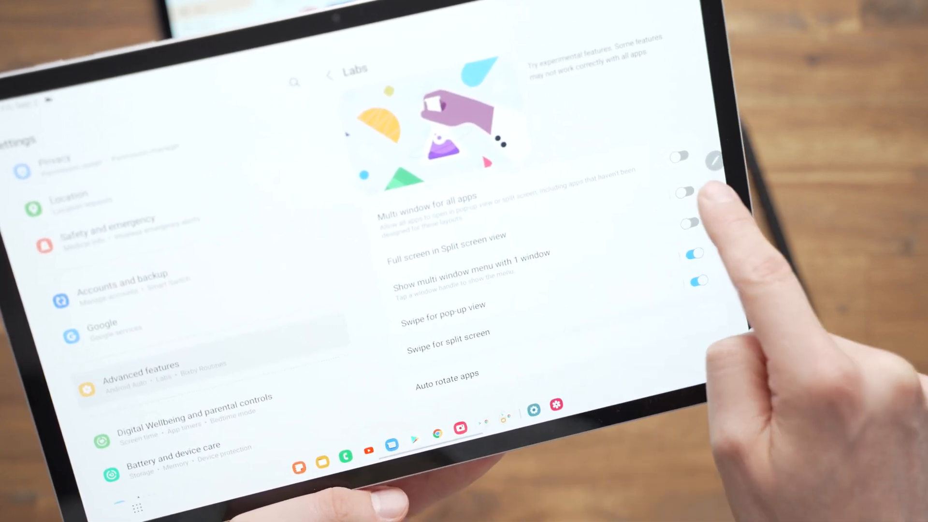
click(681, 192)
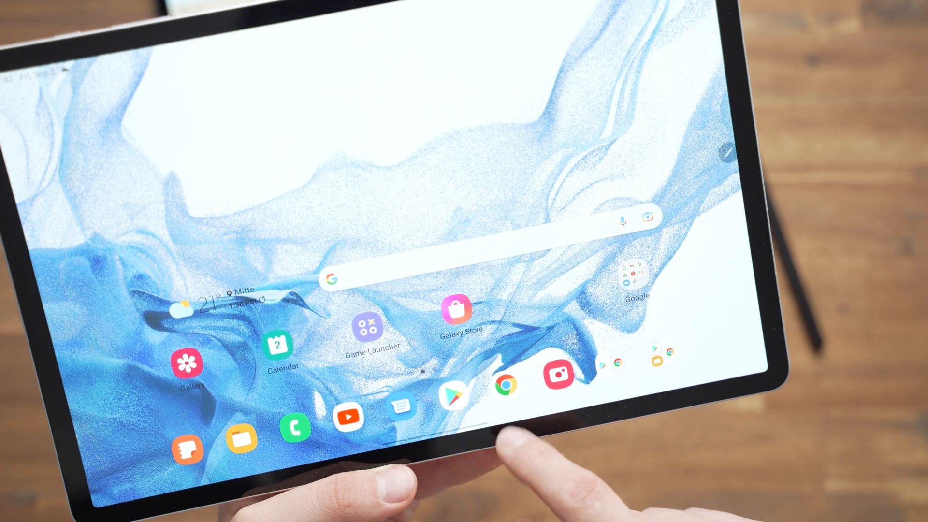
Step: Launch Chrome from the dock onto the Tabletblog tablets article
click(503, 384)
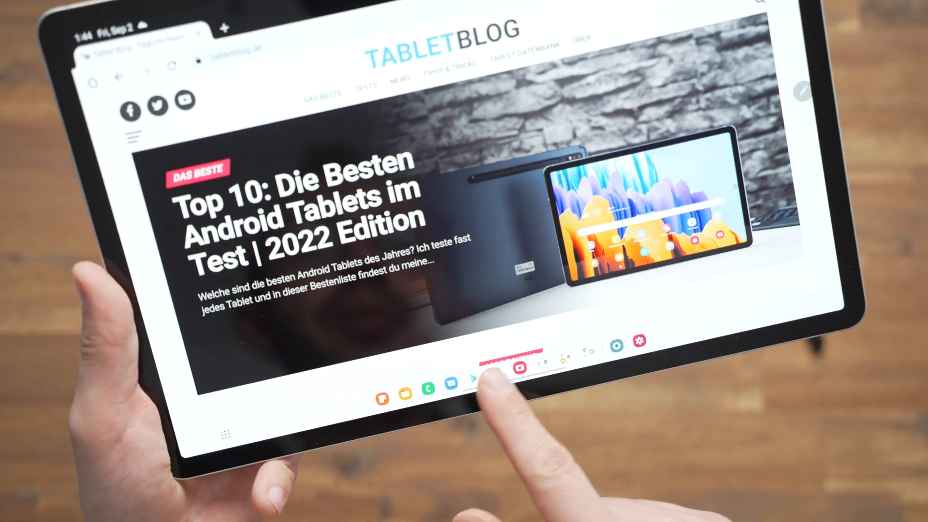
Step: Switch to the app store's suggested-apps listing via its taskbar icon
click(480, 382)
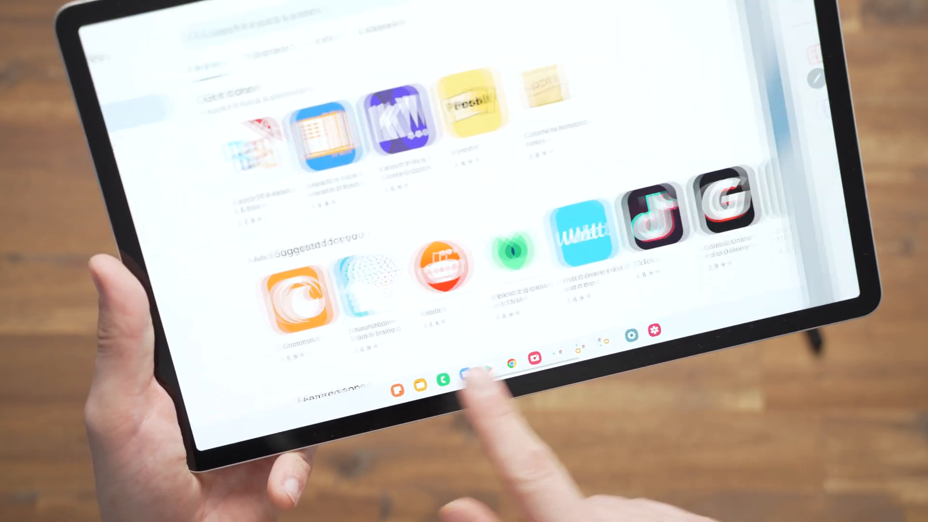
click(473, 373)
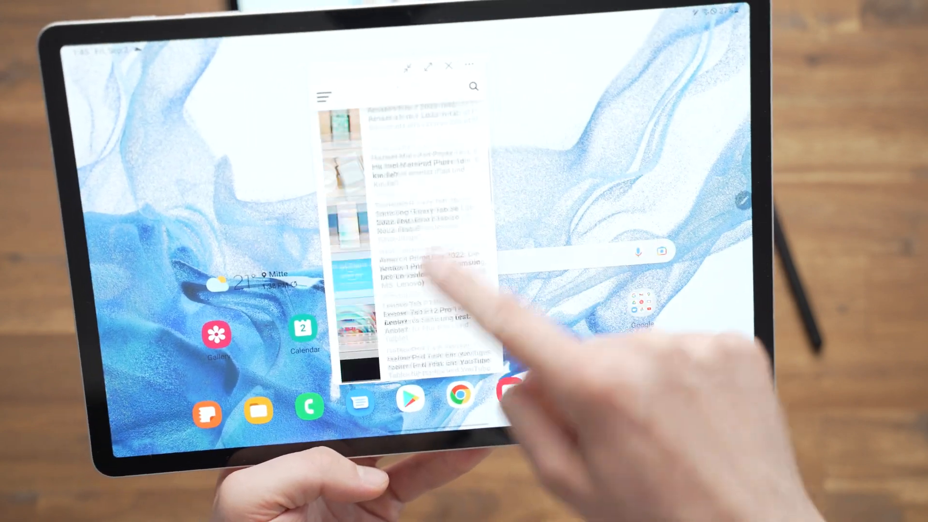
Step: Scroll within the floating browser pop-up before it is dismissed
scroll(down, 3)
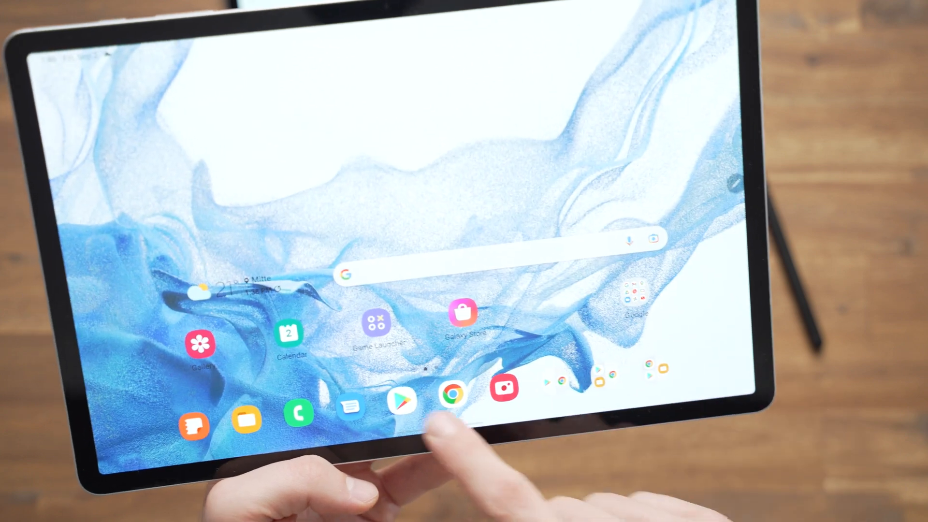
click(401, 393)
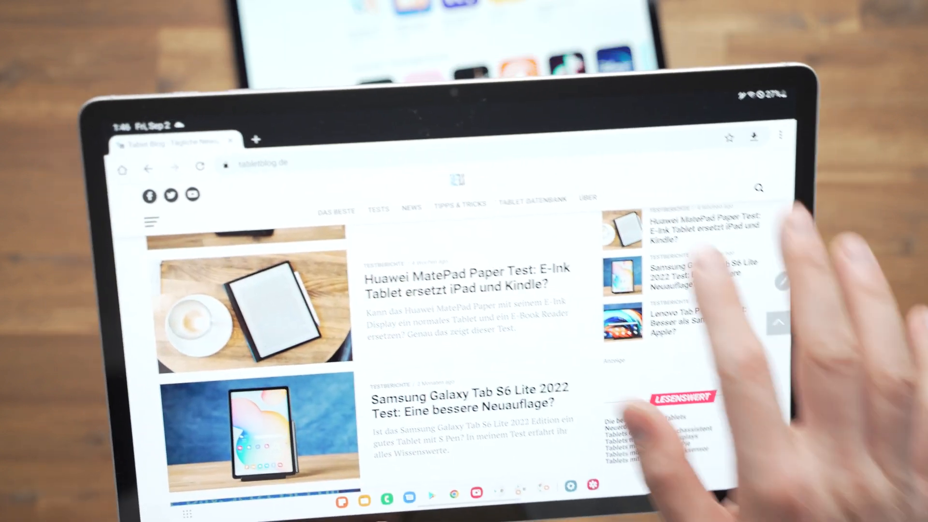
Step: Show the software update information page and read further down its notes
click(267, 164)
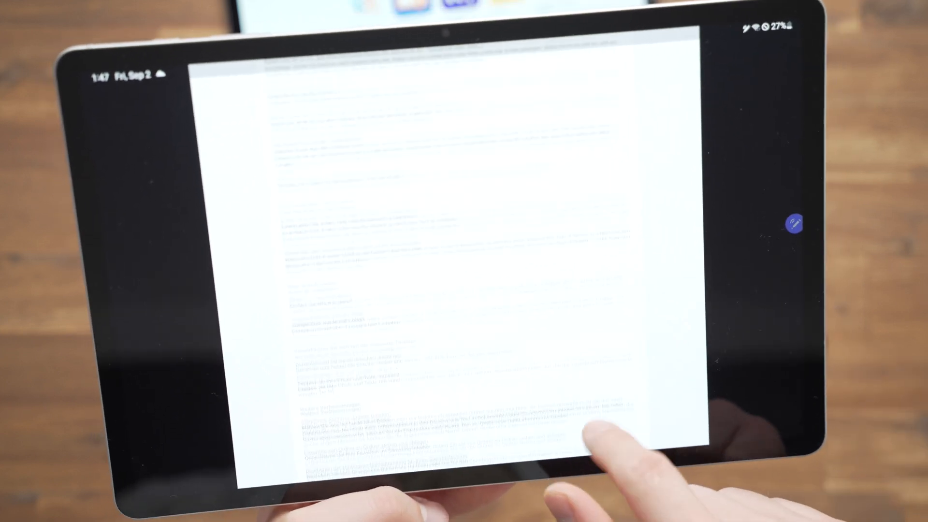
scroll(down, 3)
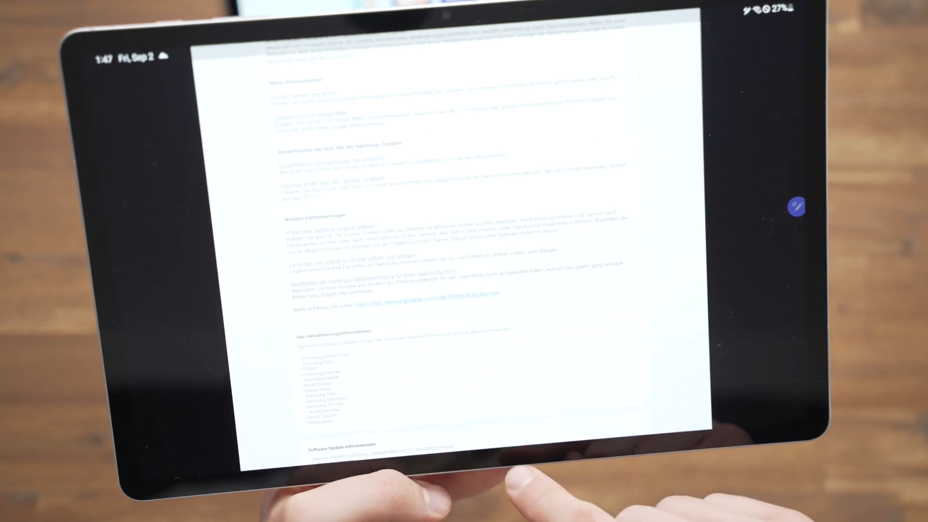